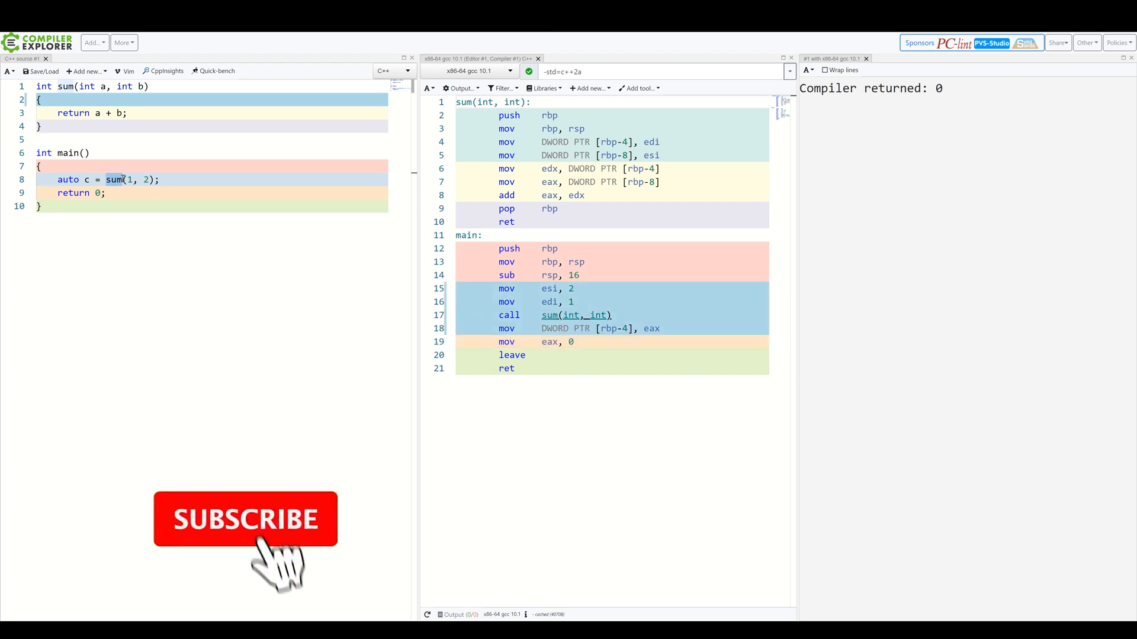
- Add constexpr before int in the sum declaration on line 1
left_click(247, 519)
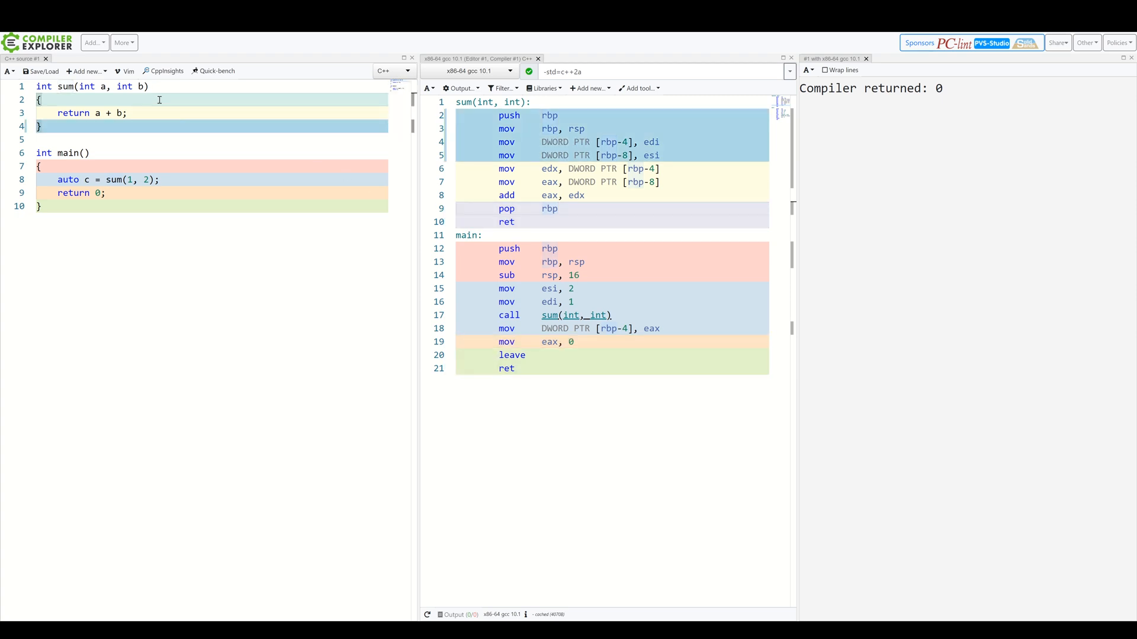
type("constexpr")
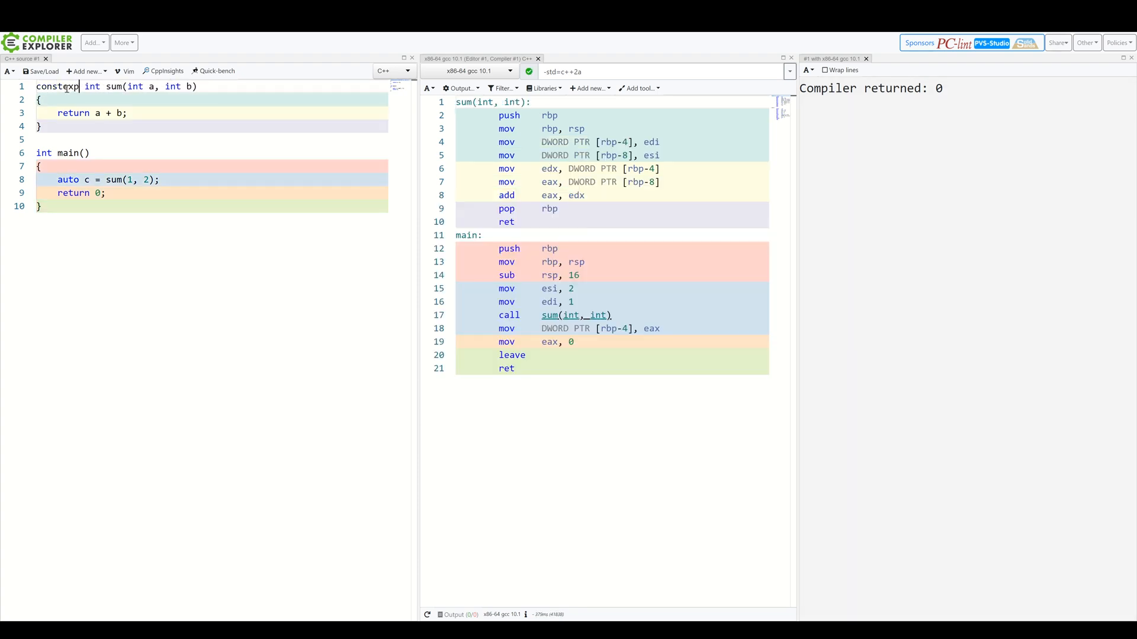
- Change sum to consteval, then begin an auto line inside main
type("consteval")
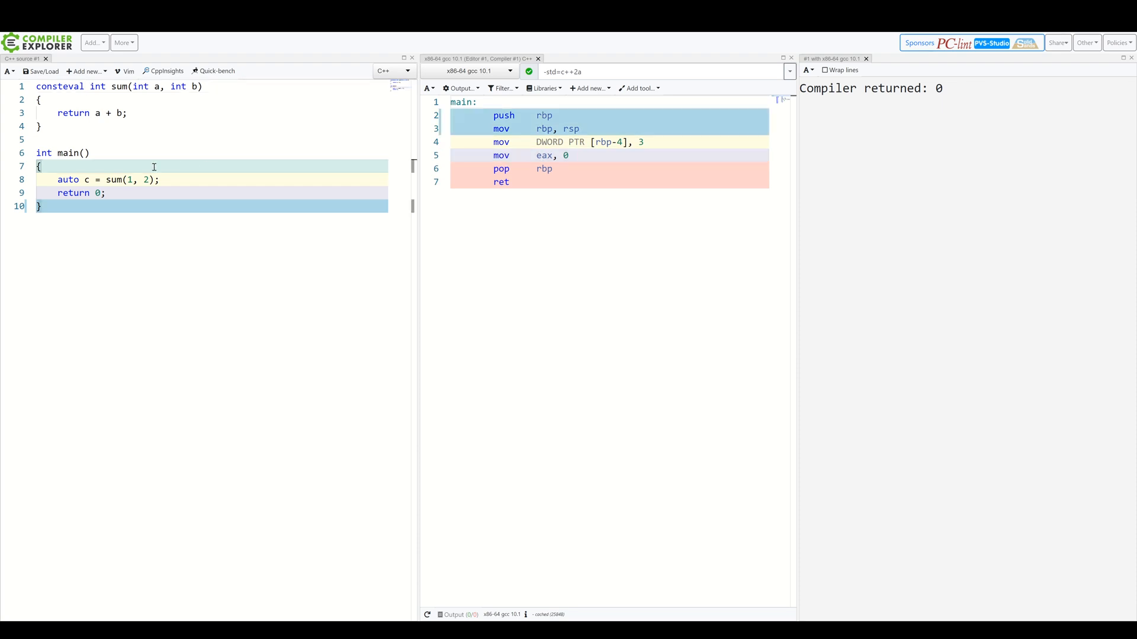
type("auto")
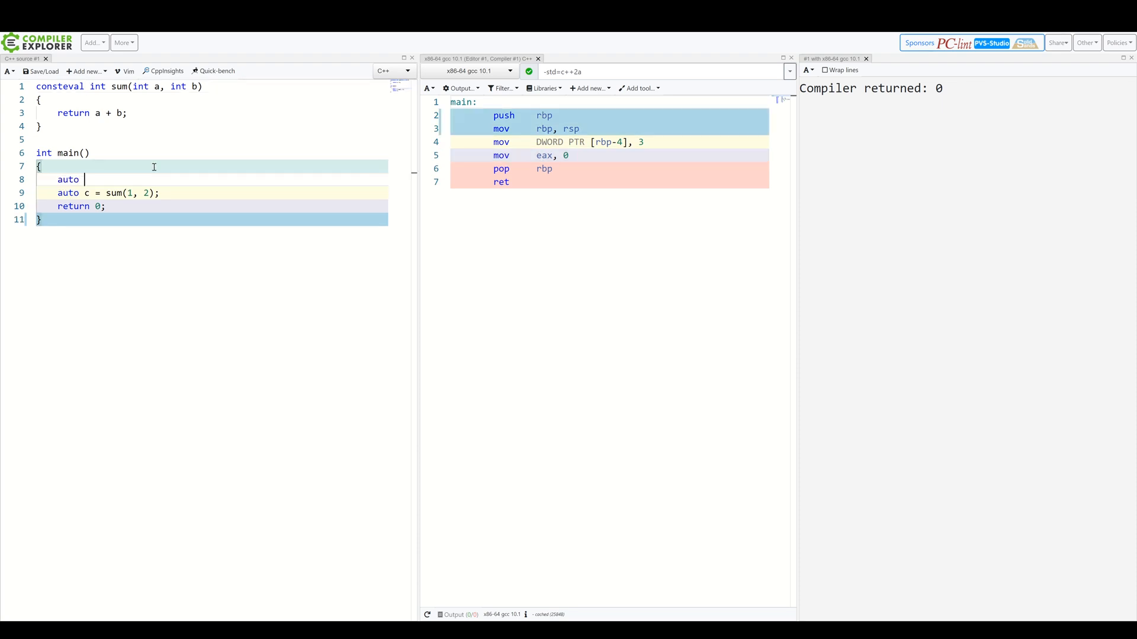
- Complete the local variable declaration as auto a = 1; in main
type("a = 1;")
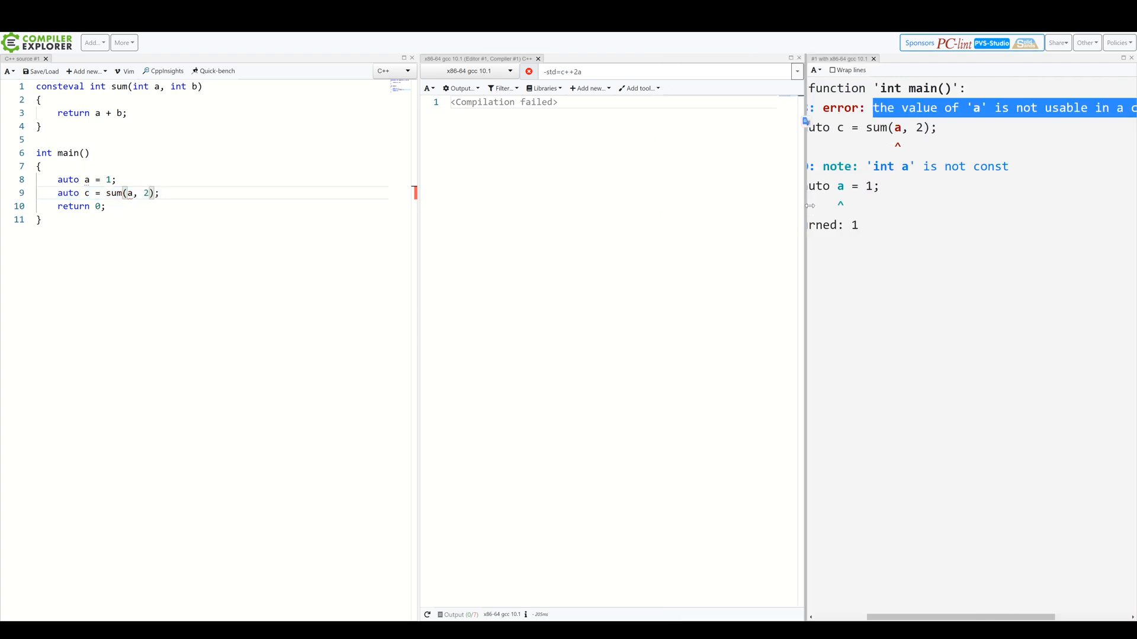
mouse_move(578, 206)
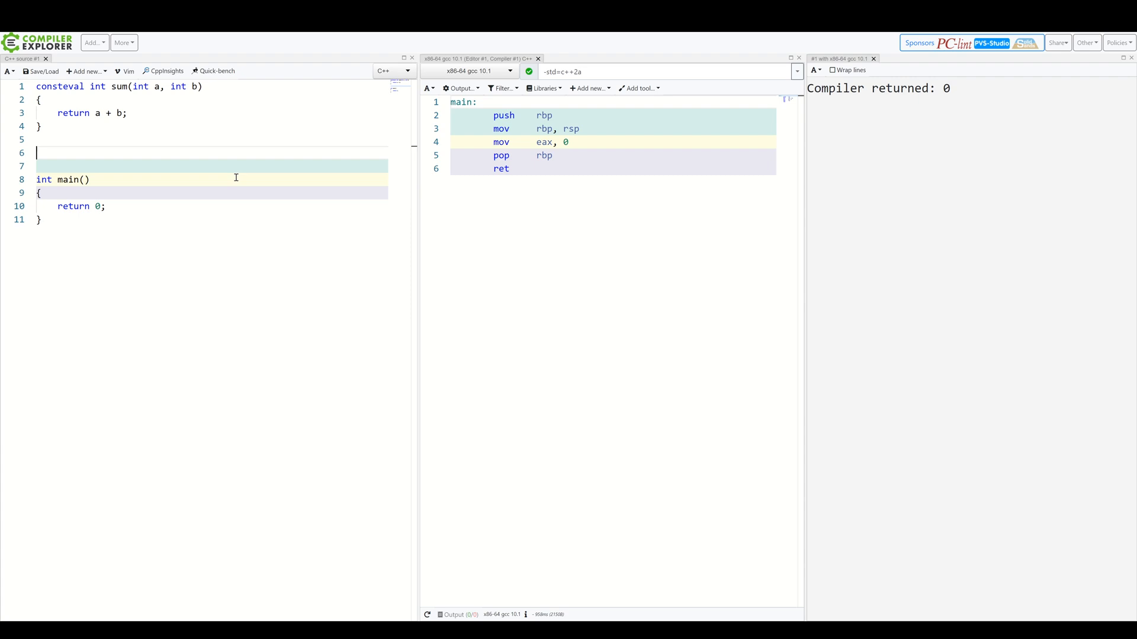
- Declare constinit static int a = sum(1, 2) above int main()
type("constinit static int a = su")
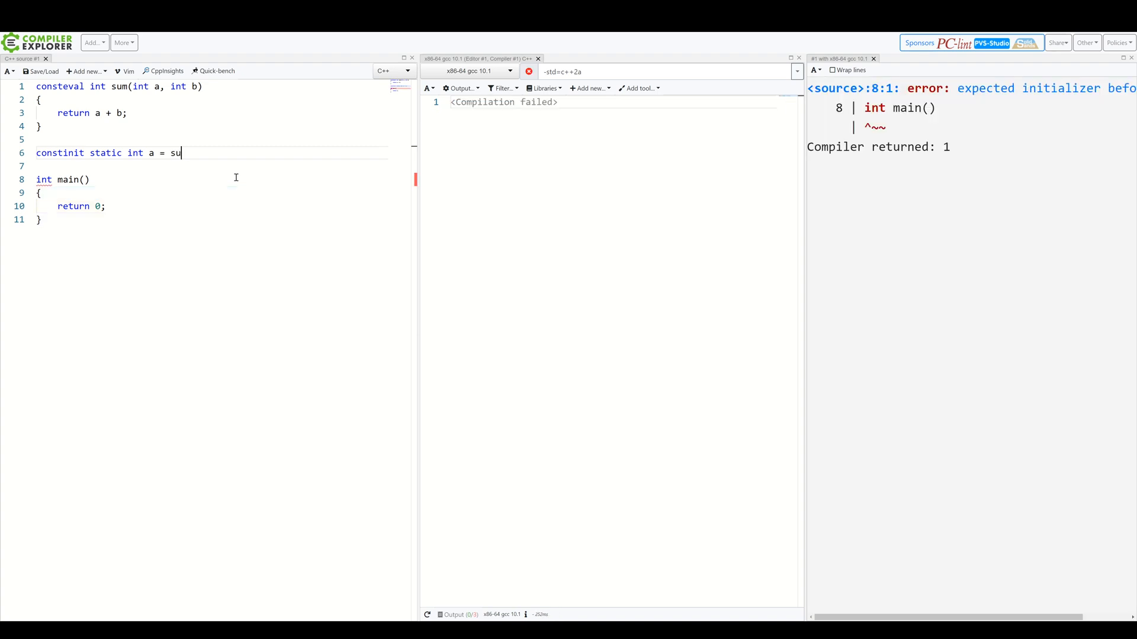
type("m(1, 2)")
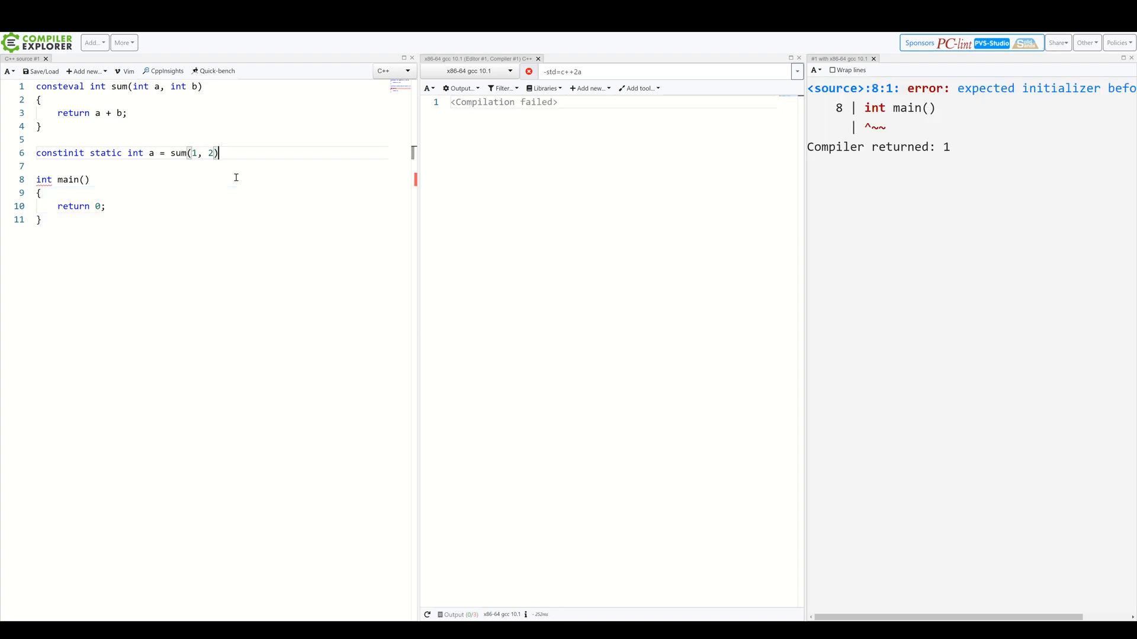